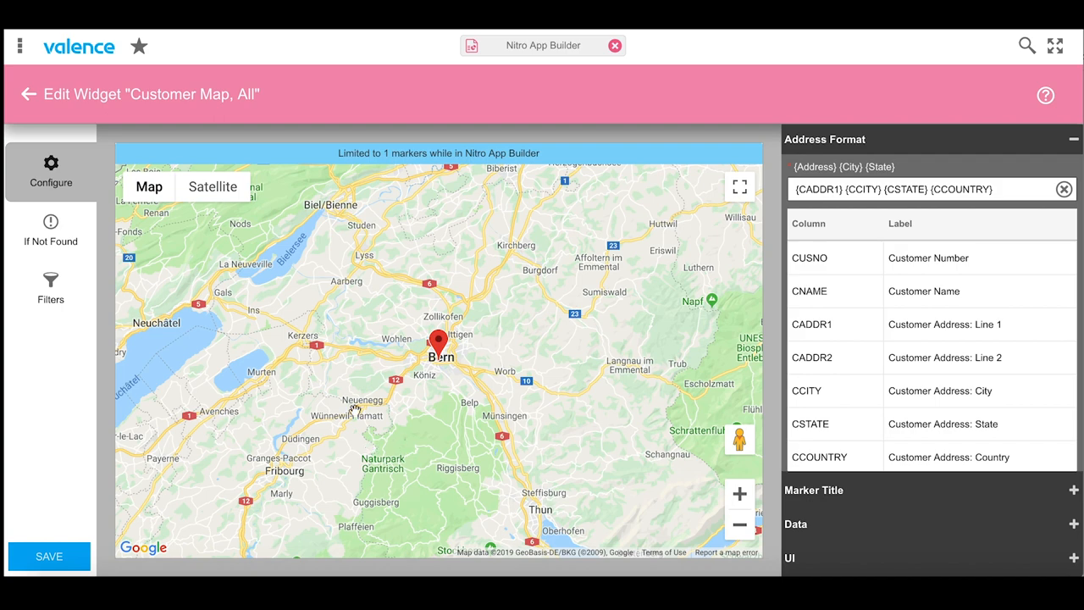
Step: Leave the Customer Map, All editor to show the Data Sources & Widgets list
click(28, 93)
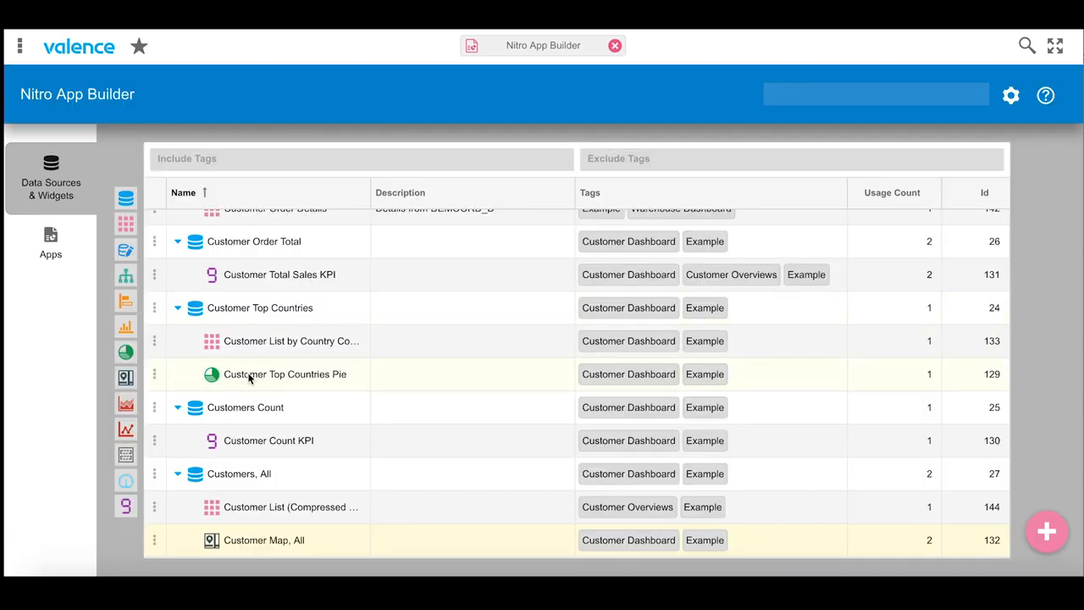